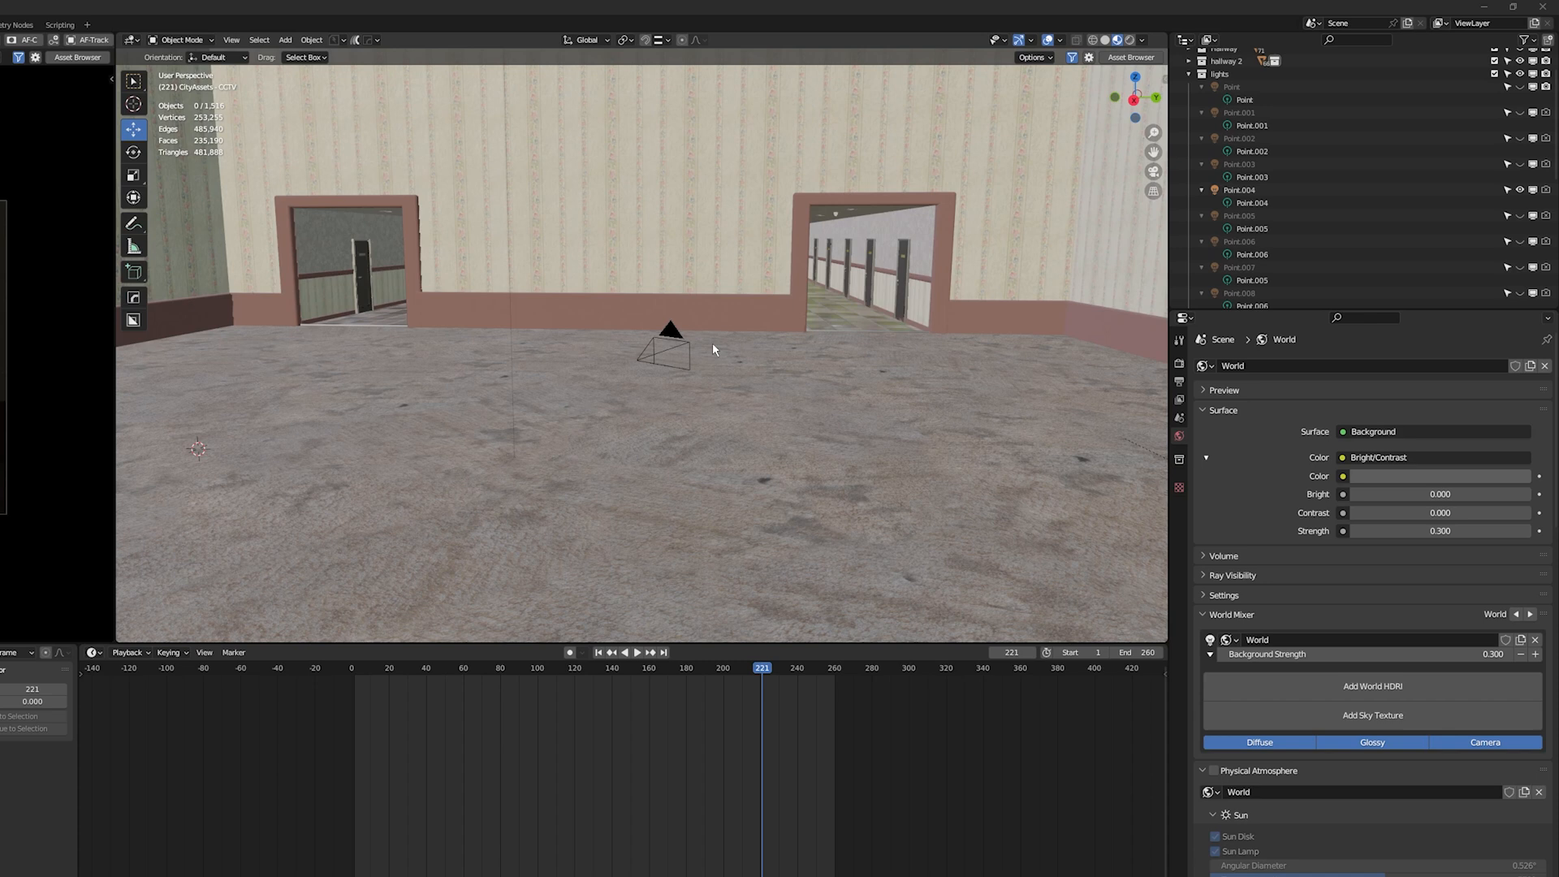
mouse_move(661, 303)
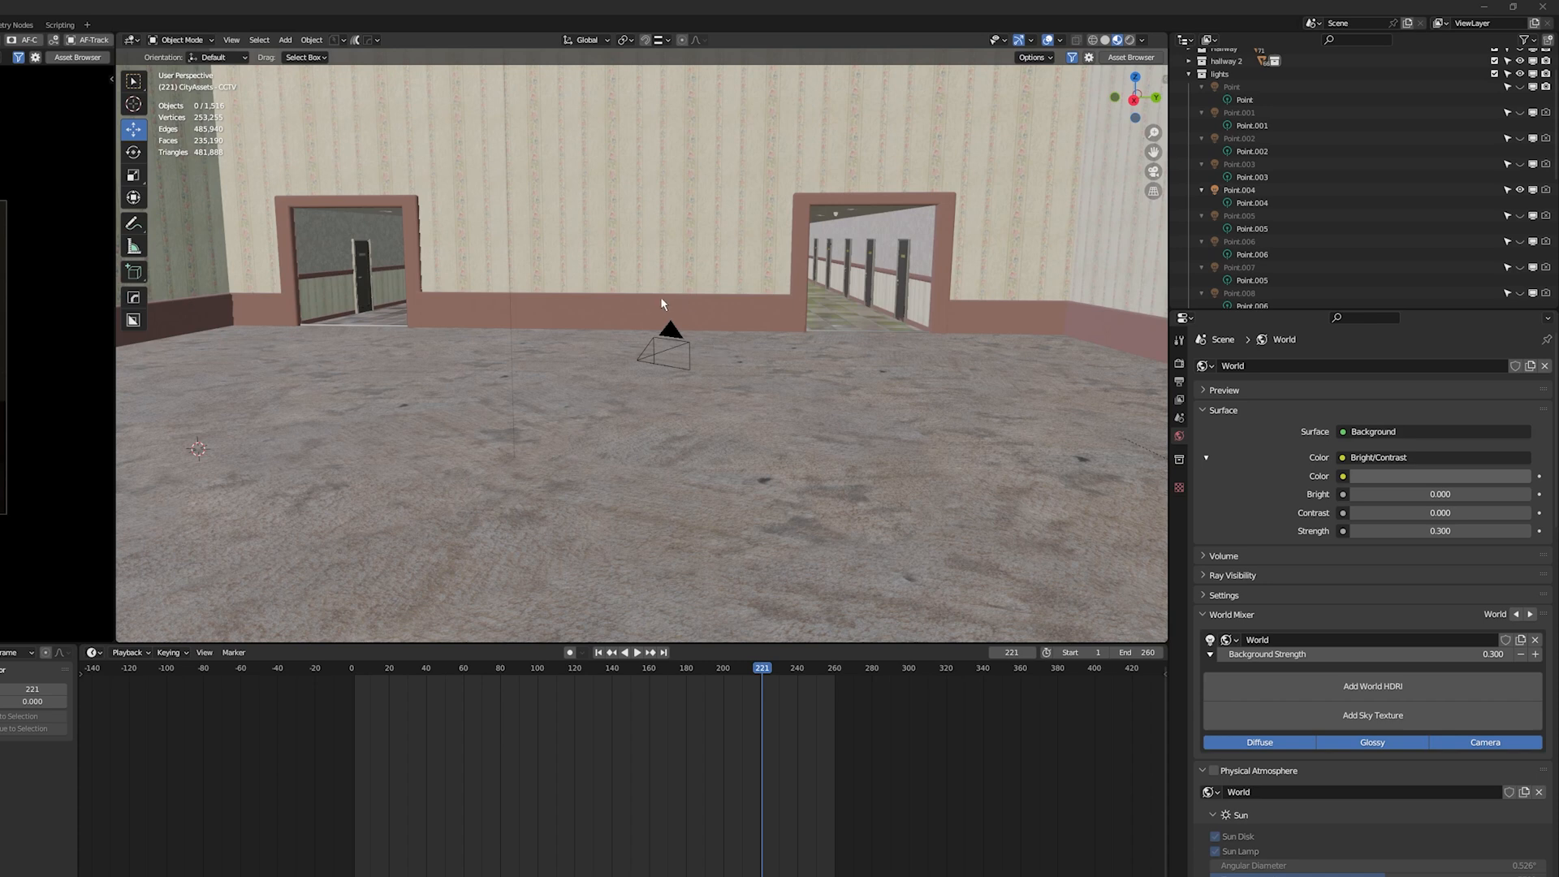
Add a spot light (10 W, 45° beam) beneath the camera in the hallway scene
click(669, 336)
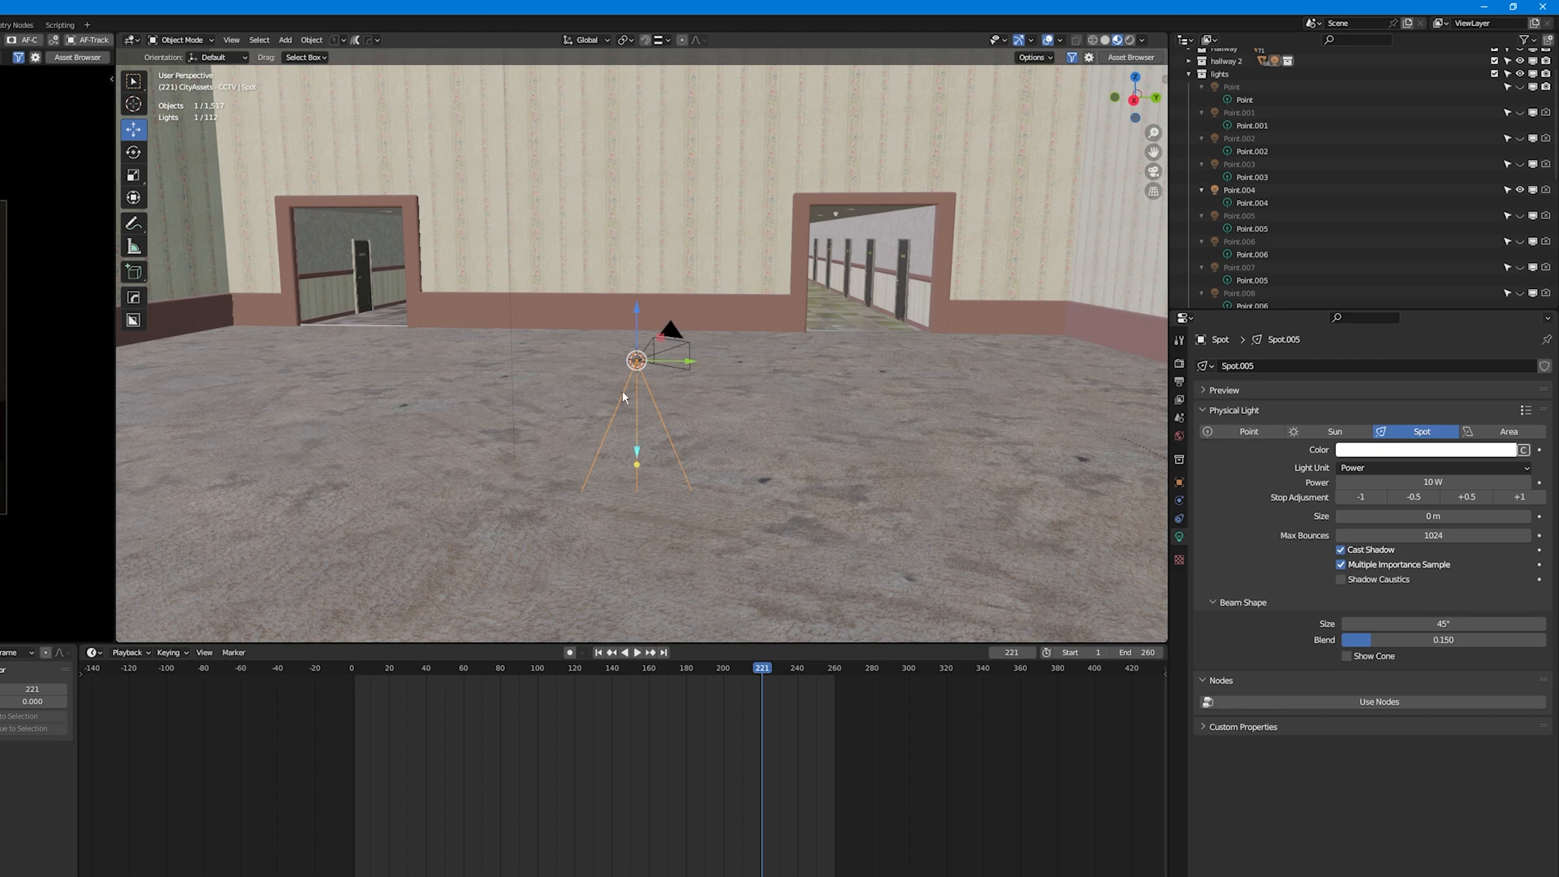
mouse_move(462, 429)
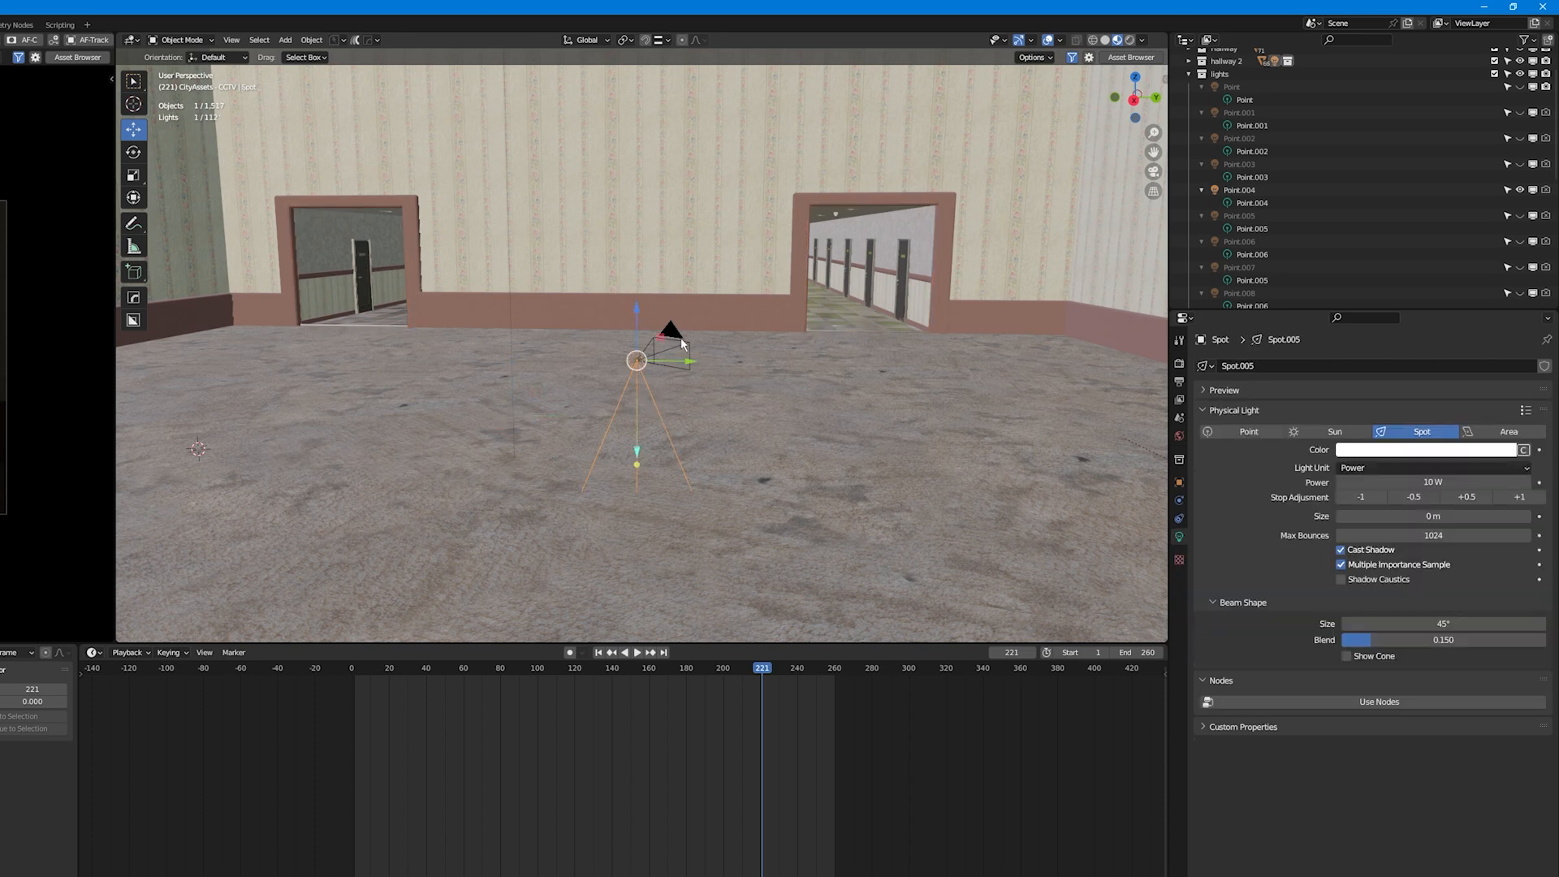
Parent the spot light to the camera as an Object so it follows the camera
click(669, 333)
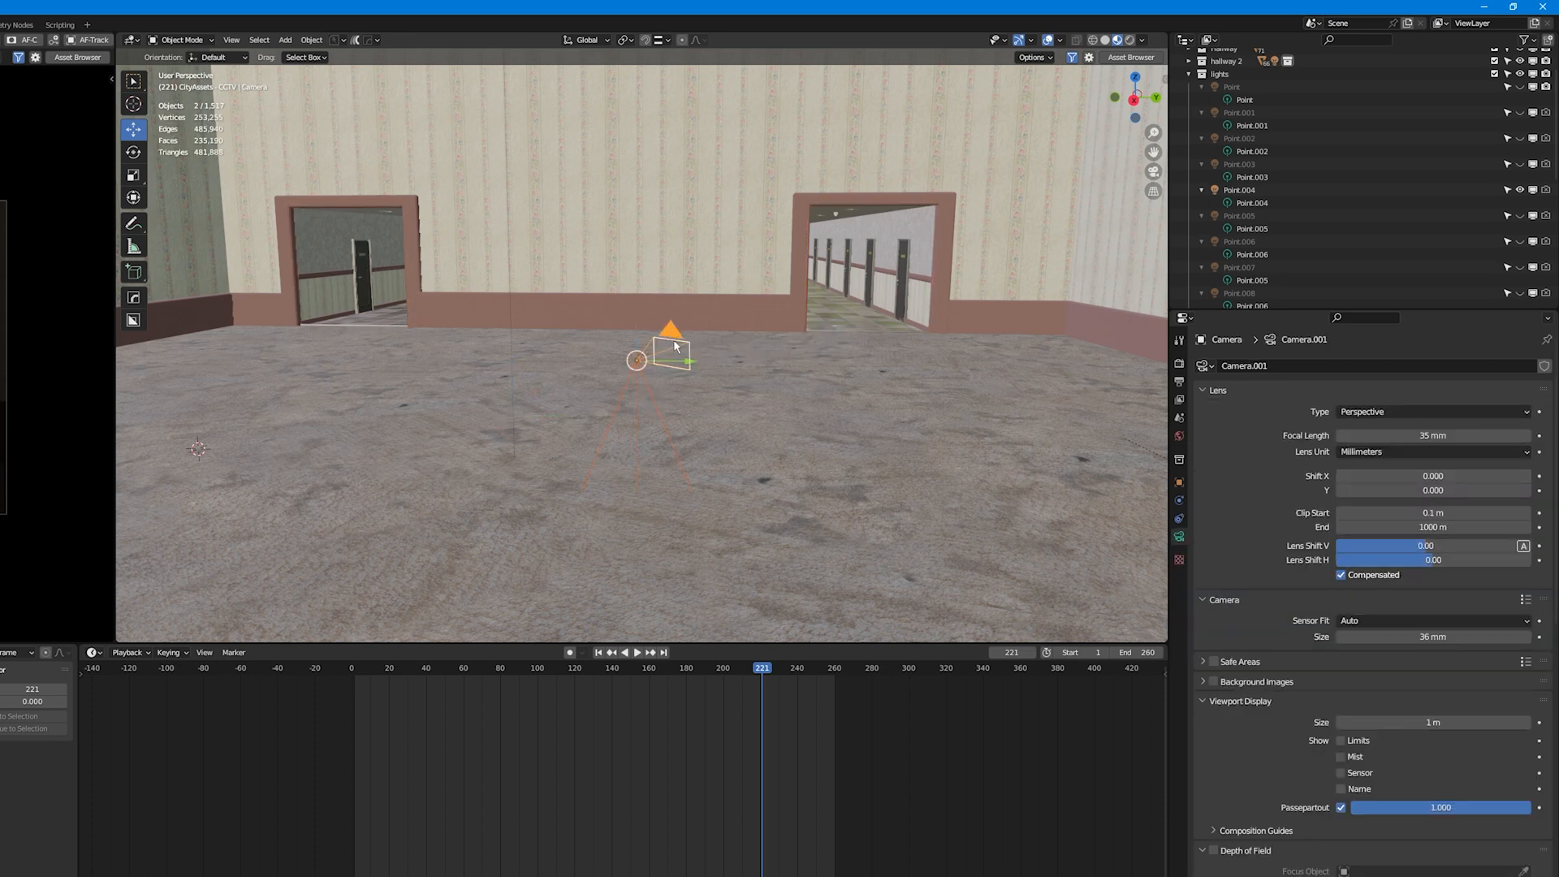
key(ctrl+p)
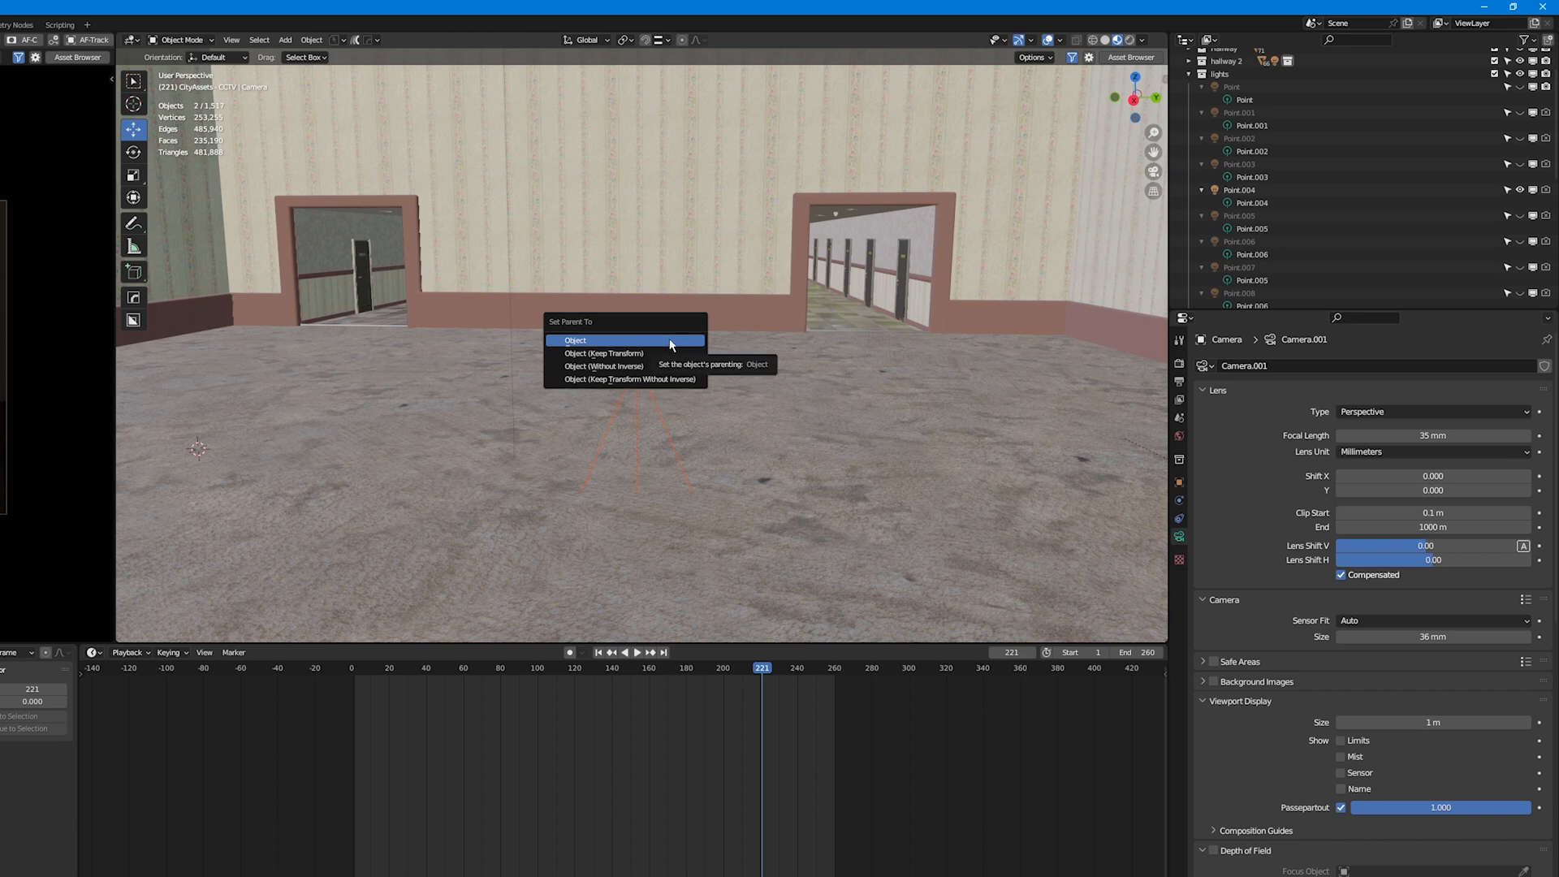
click(575, 339)
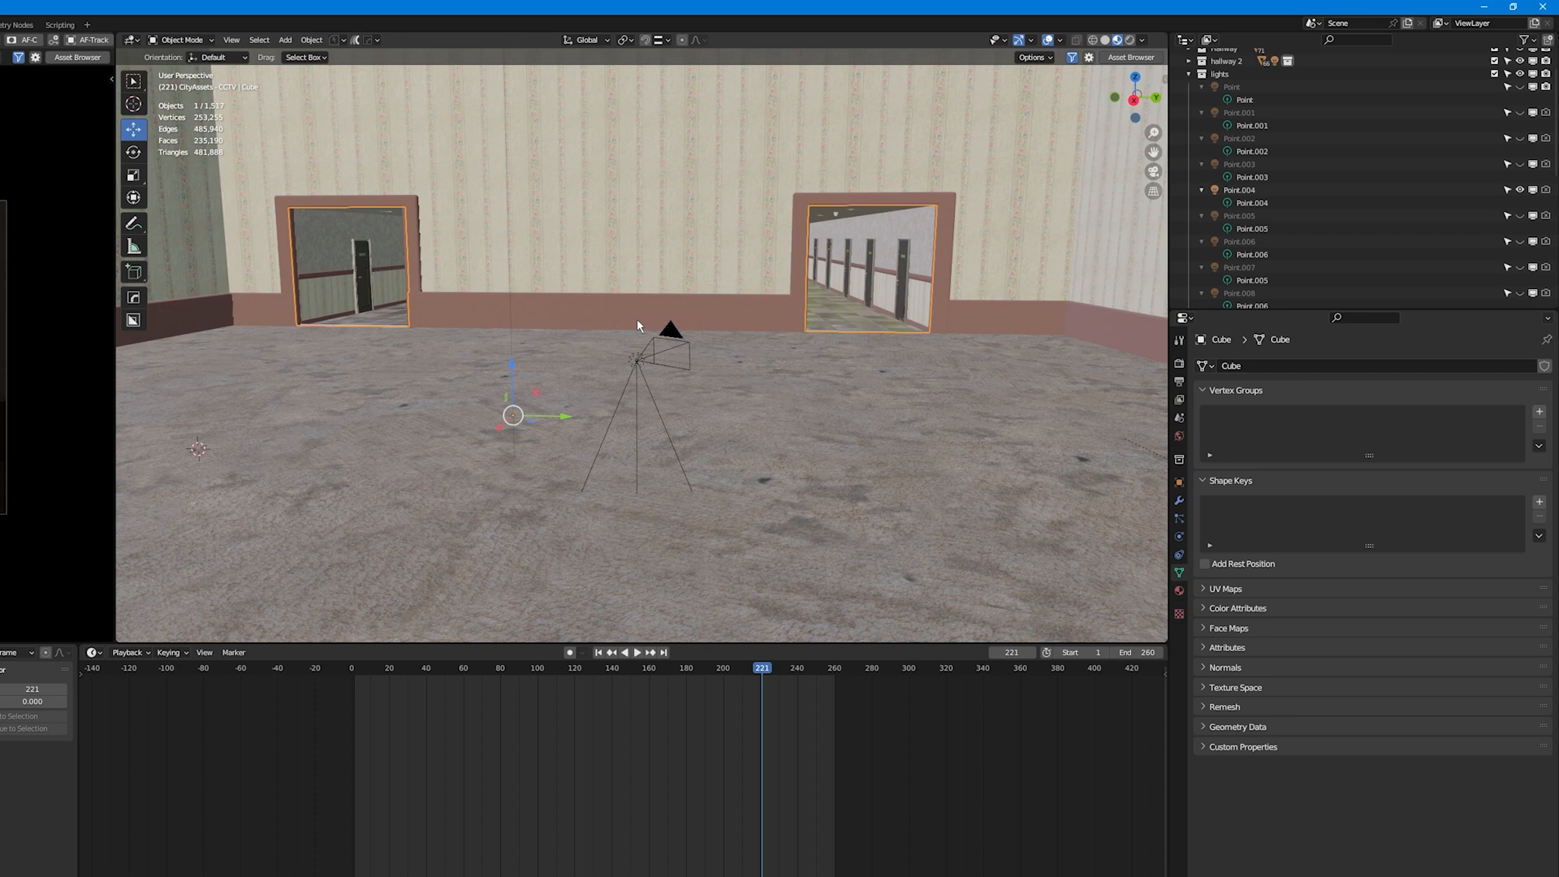
mouse_move(632, 419)
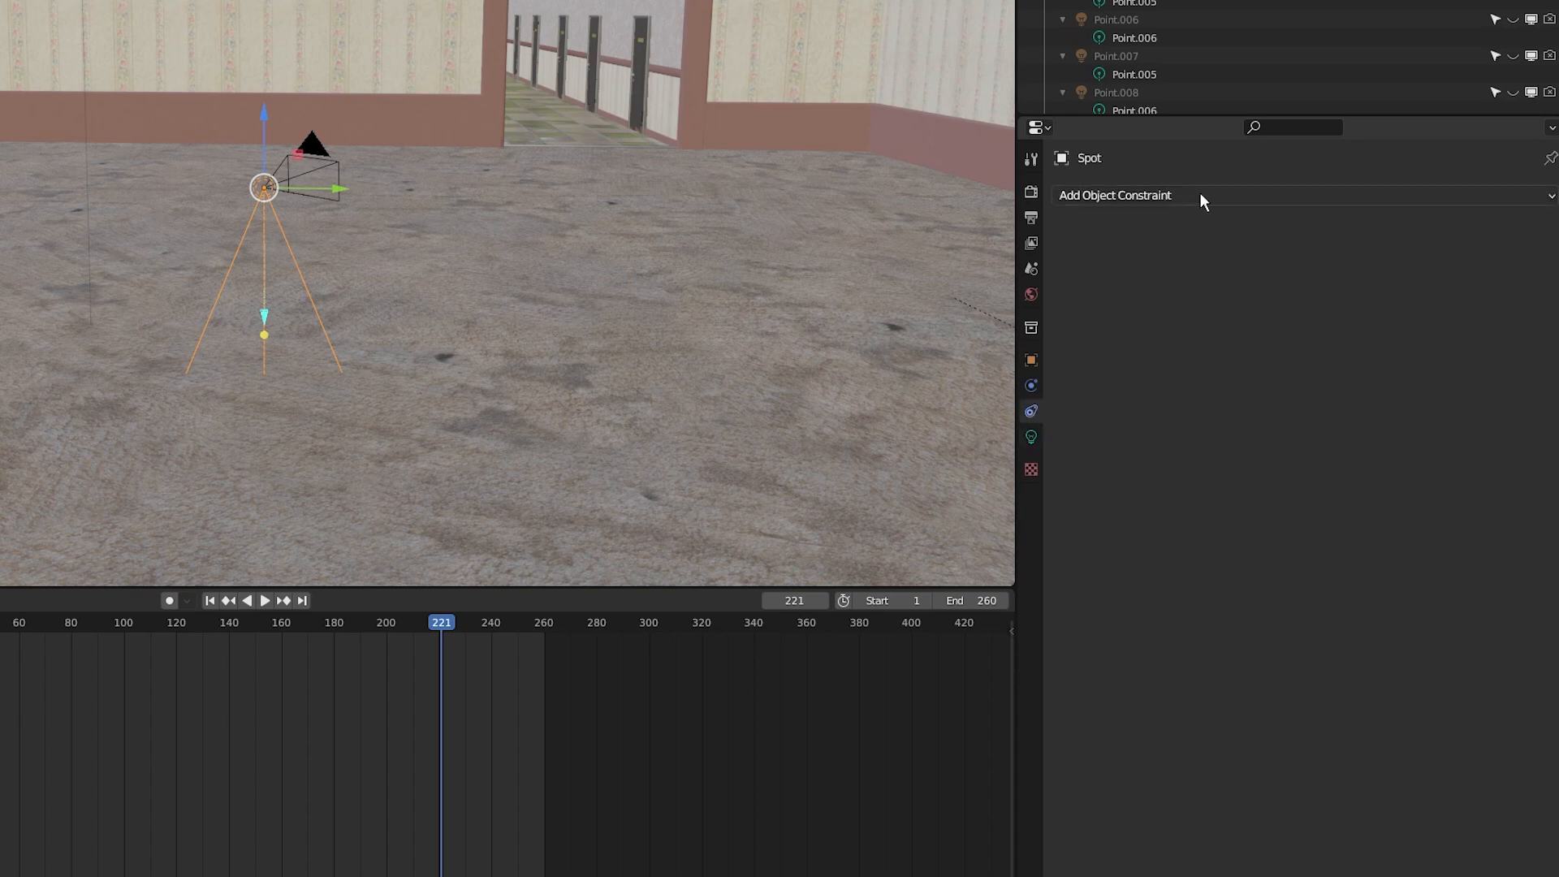
Add a Copy Rotation constraint to the spot light targeting the camera
click(1116, 195)
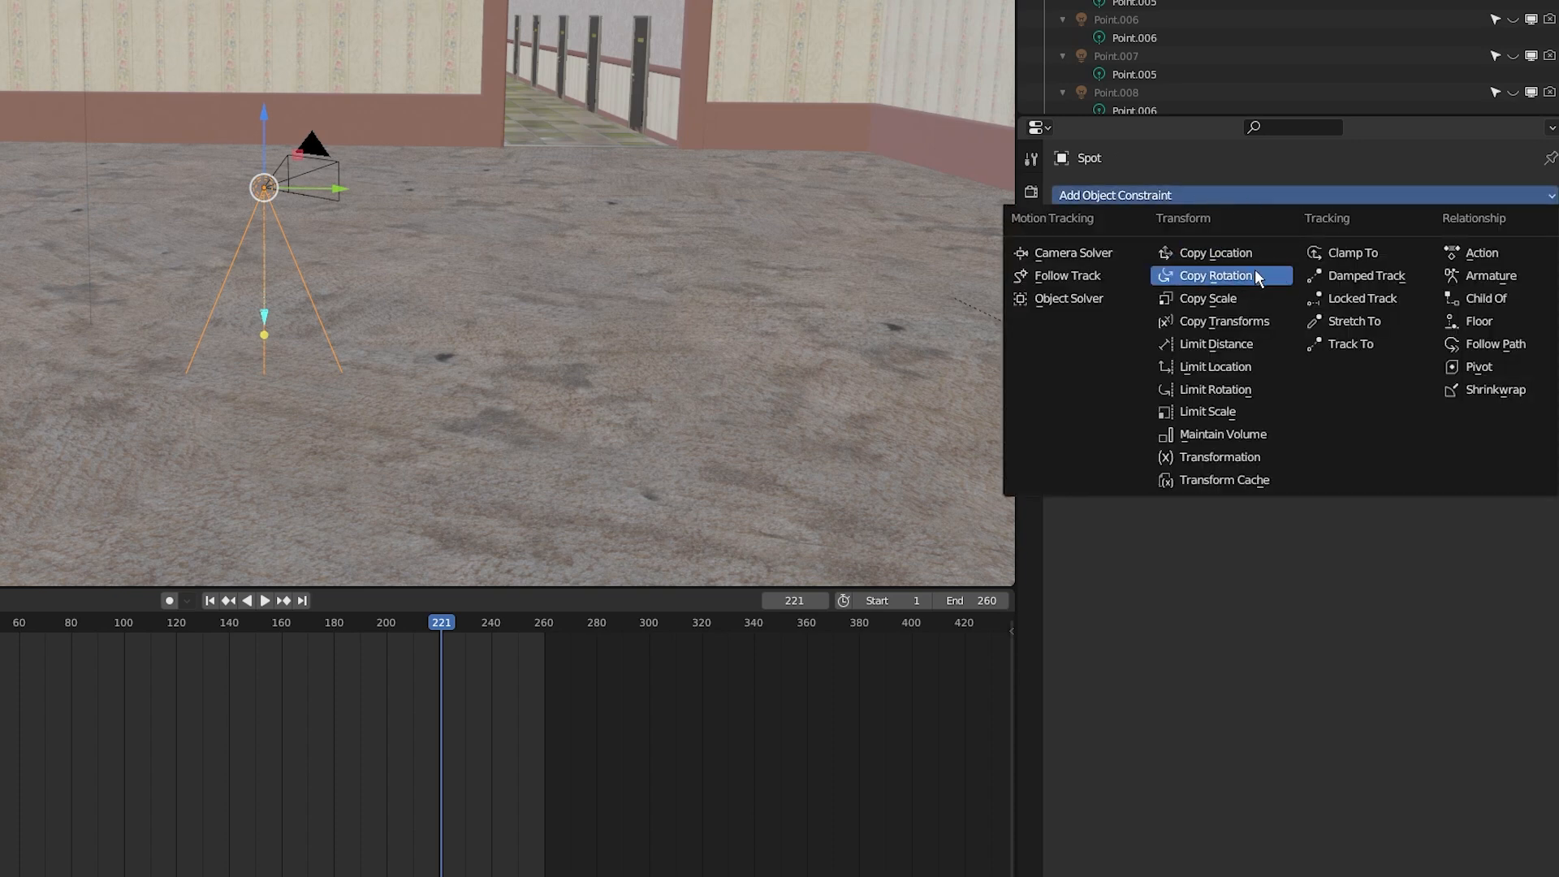
click(1214, 276)
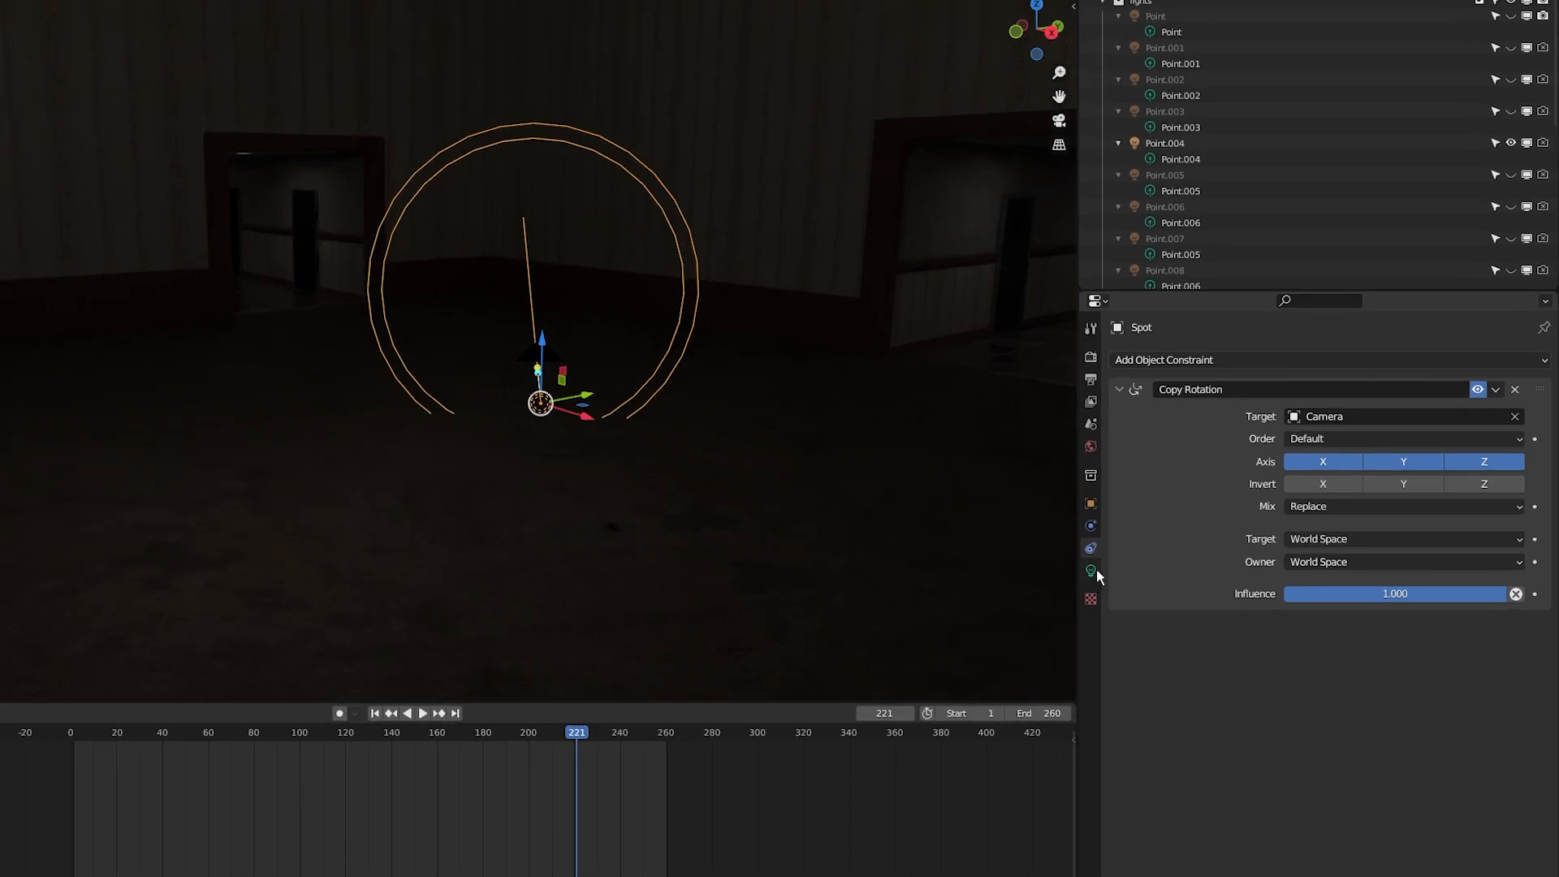
Set the spot light's power to 1200 W in its light properties
click(1091, 570)
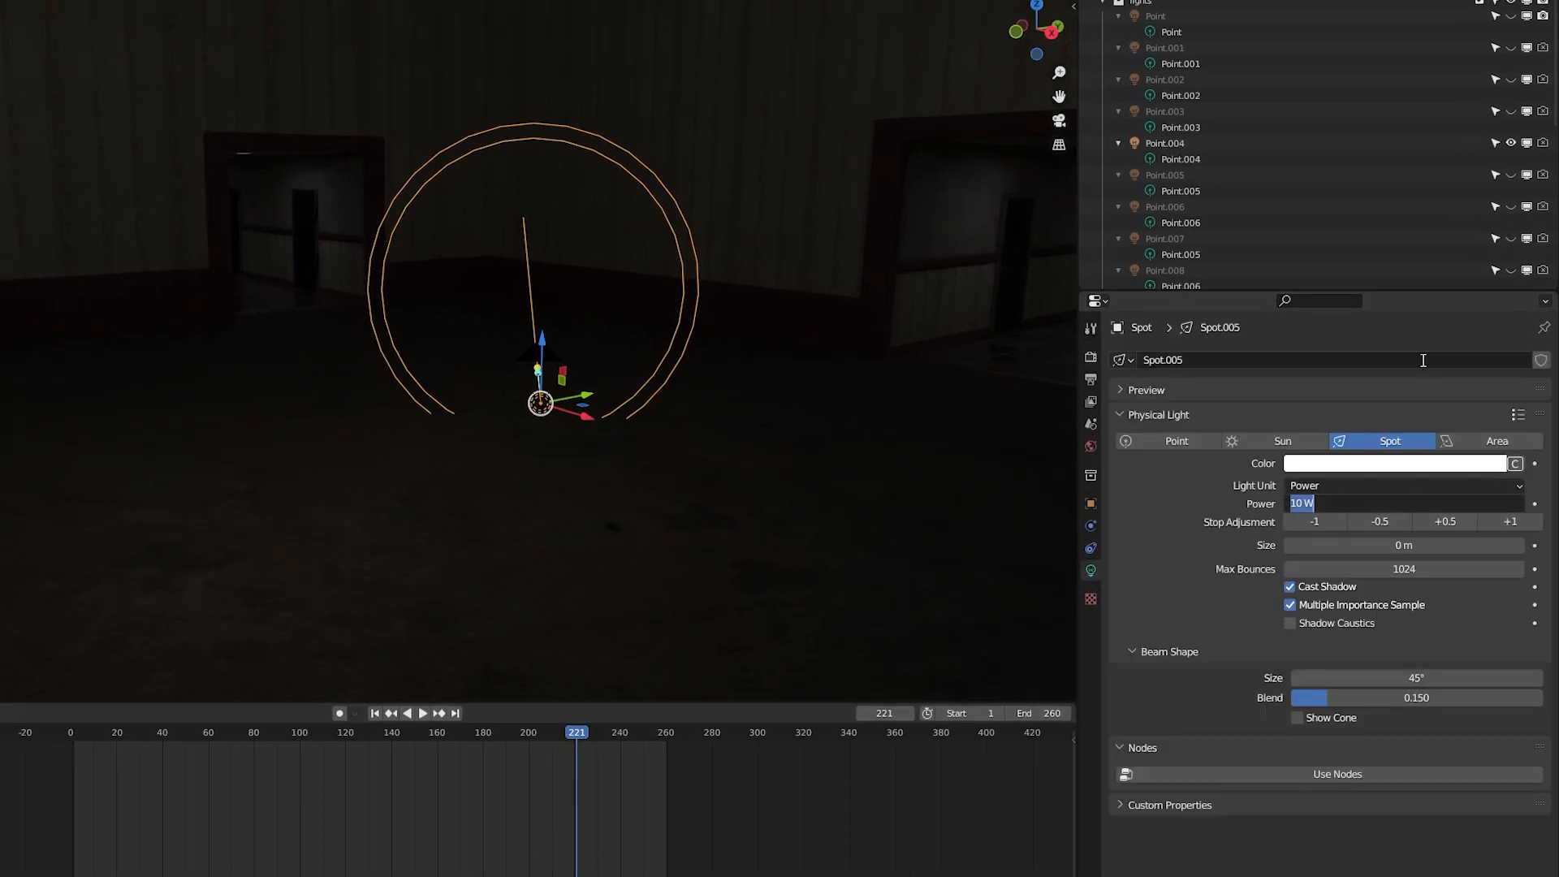
text(1200)
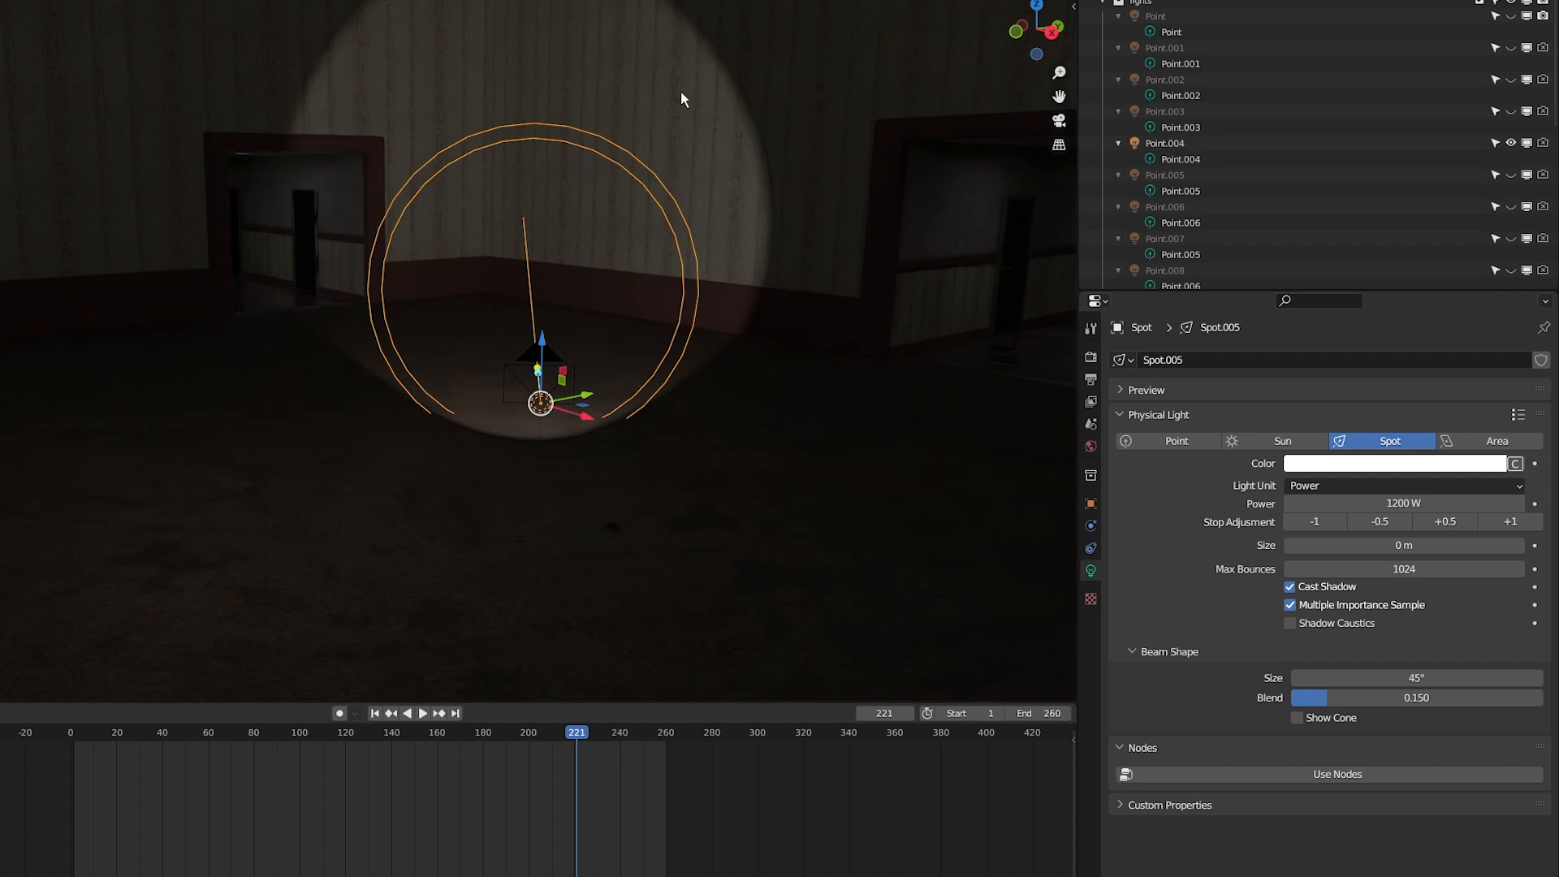